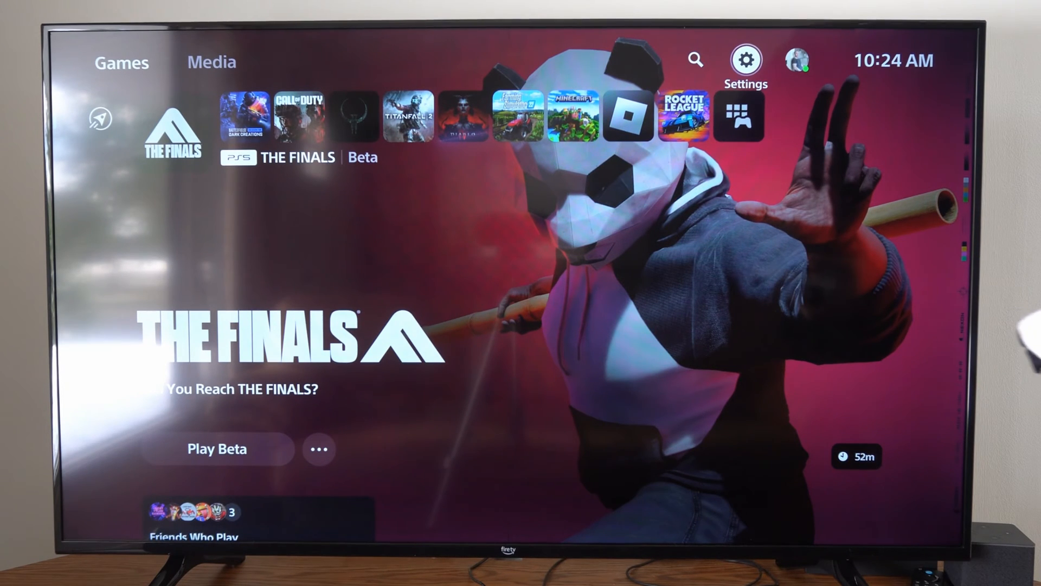
# Step: Reach the Network settings from the PS5 home screen's gear icon
pyautogui.click(745, 58)
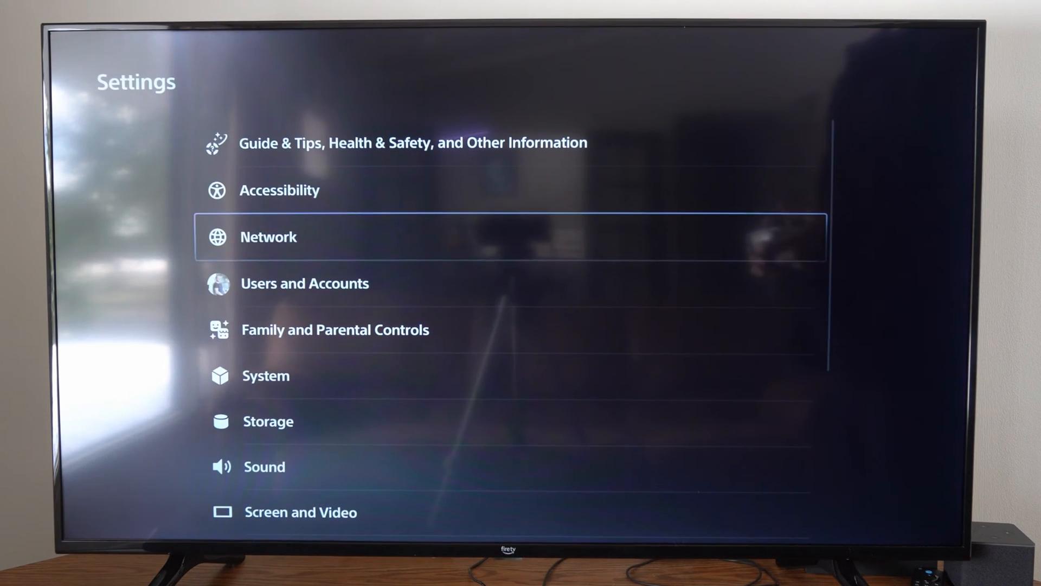
pyautogui.click(268, 238)
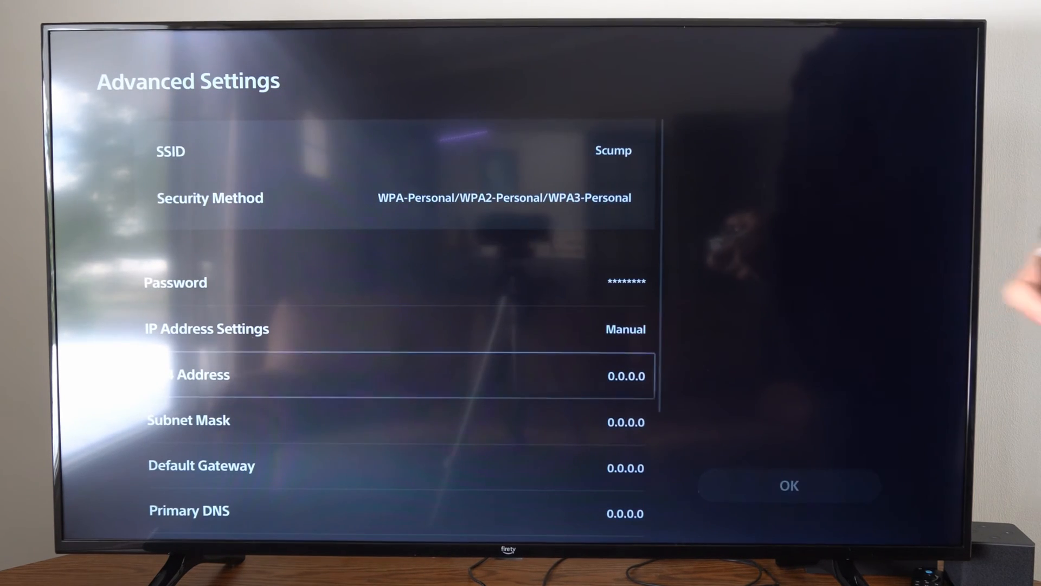
# Step: Switch IP Address Settings to Manual and start the IPv4 address with 192
pyautogui.scroll(-3)
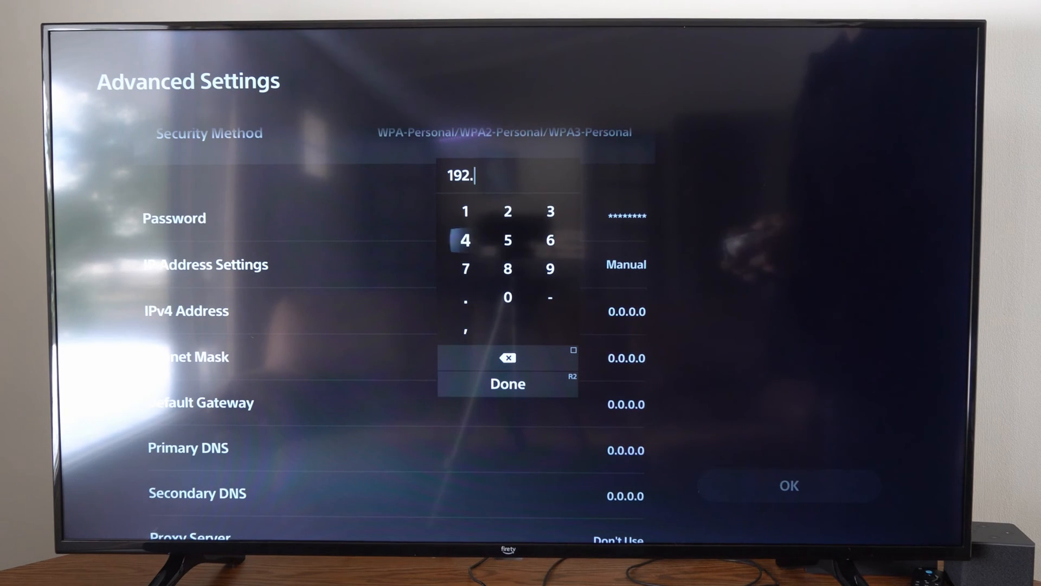
pyautogui.click(507, 269)
pyautogui.write('168.1.')
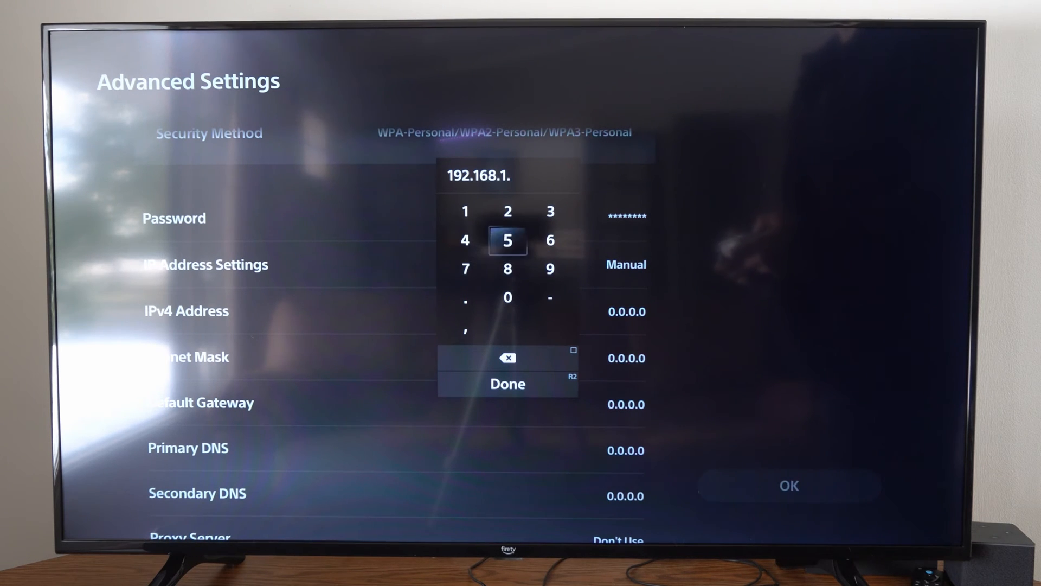
# Step: Continue the IPv4 address as 192.168.1. and return to the Advanced Settings list
pyautogui.click(507, 210)
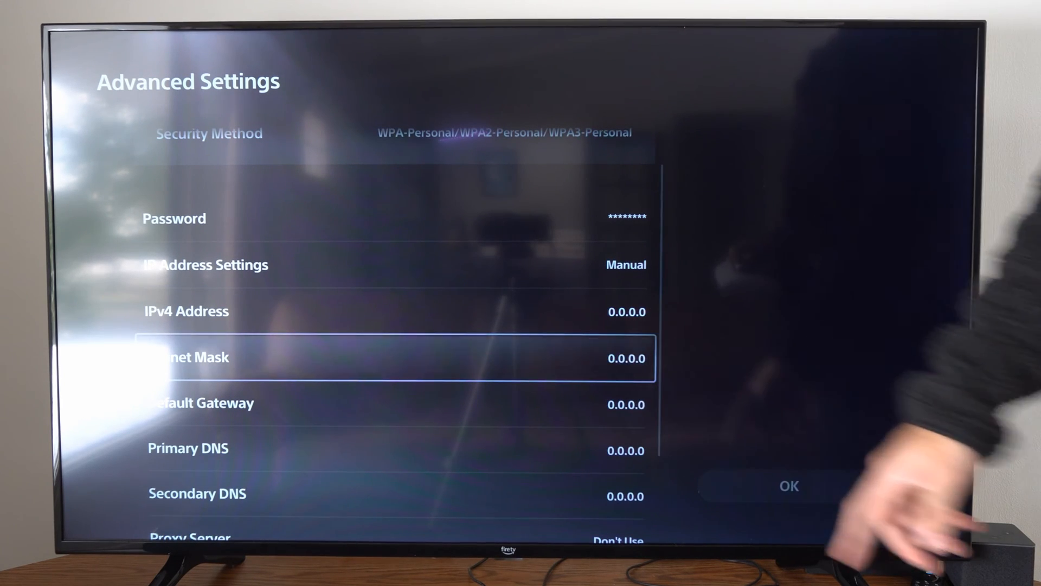
# Step: Set the Primary DNS to 8.8.8.8
pyautogui.scroll(-3)
pyautogui.write('8')
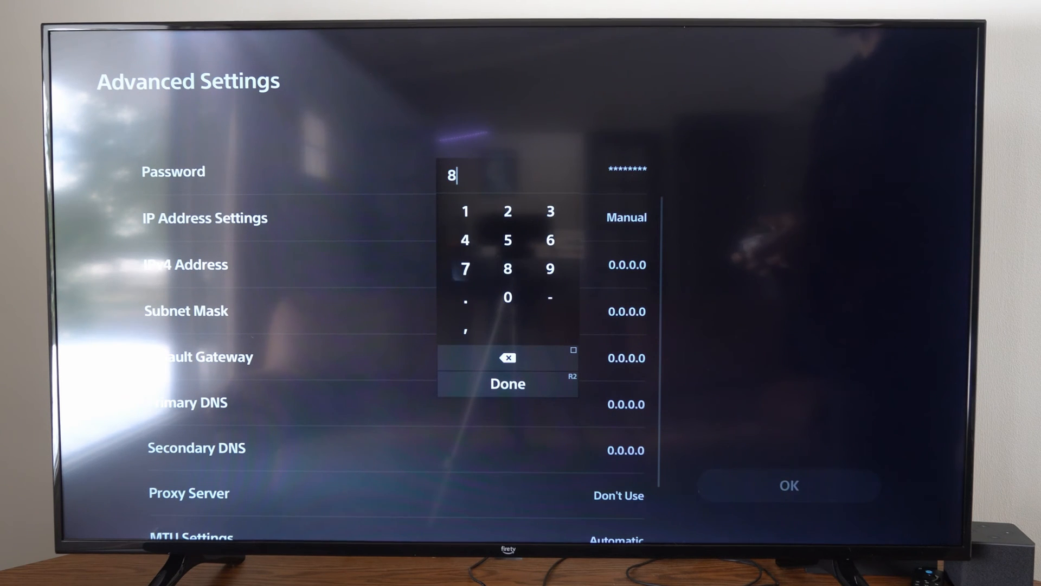
pyautogui.click(507, 268)
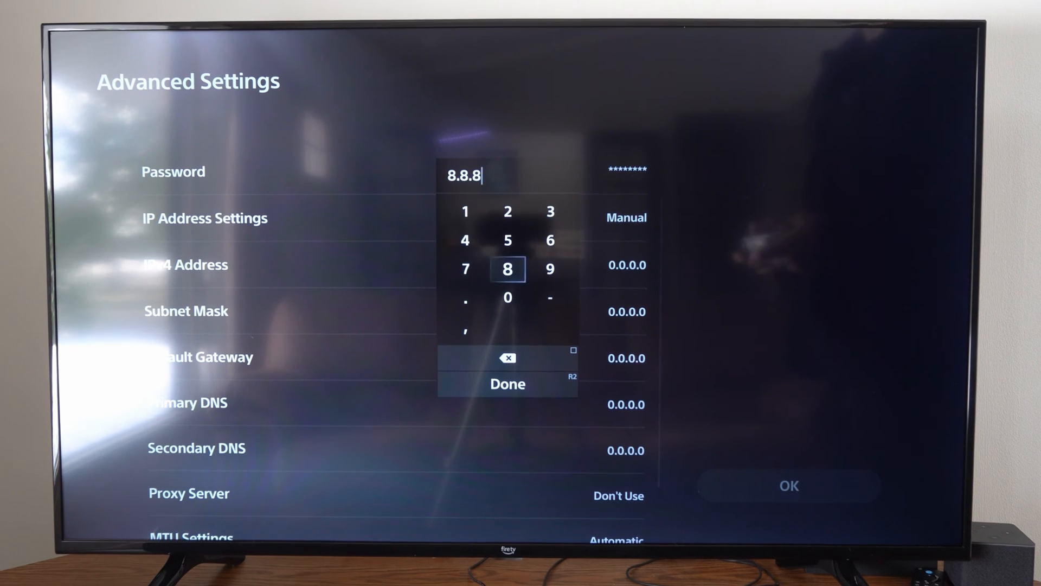
pyautogui.click(508, 384)
pyautogui.write('8')
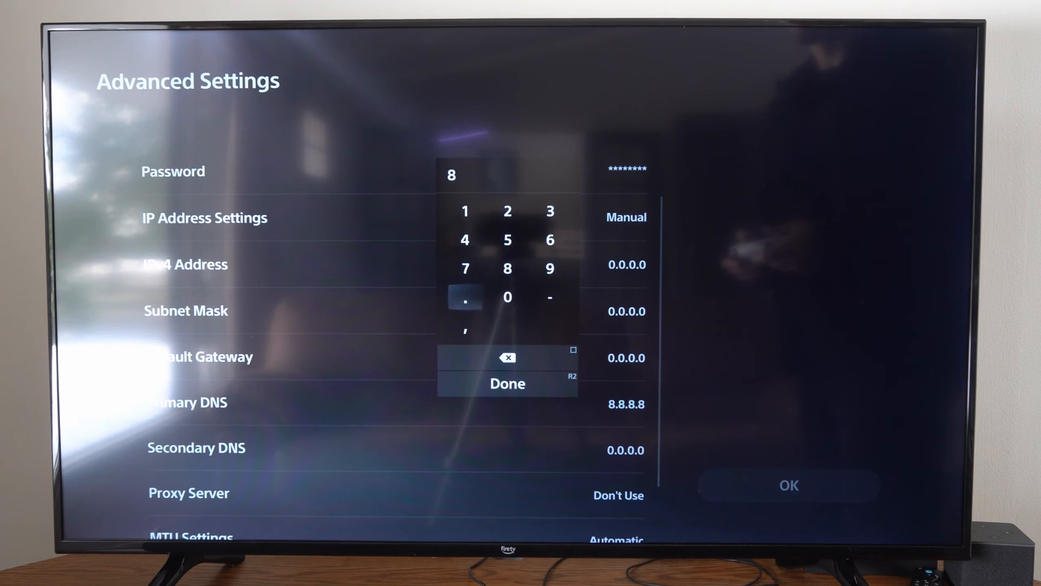
# Step: Set the Secondary DNS to 8.8.4.4, then apply the settings and reconnect to Scump
pyautogui.write('.8.4')
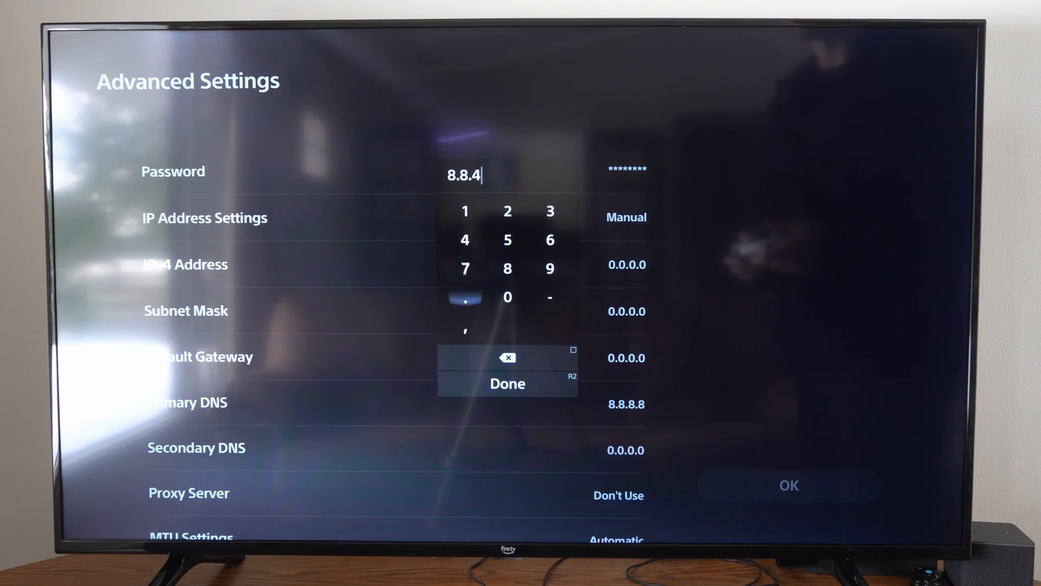
pyautogui.click(507, 383)
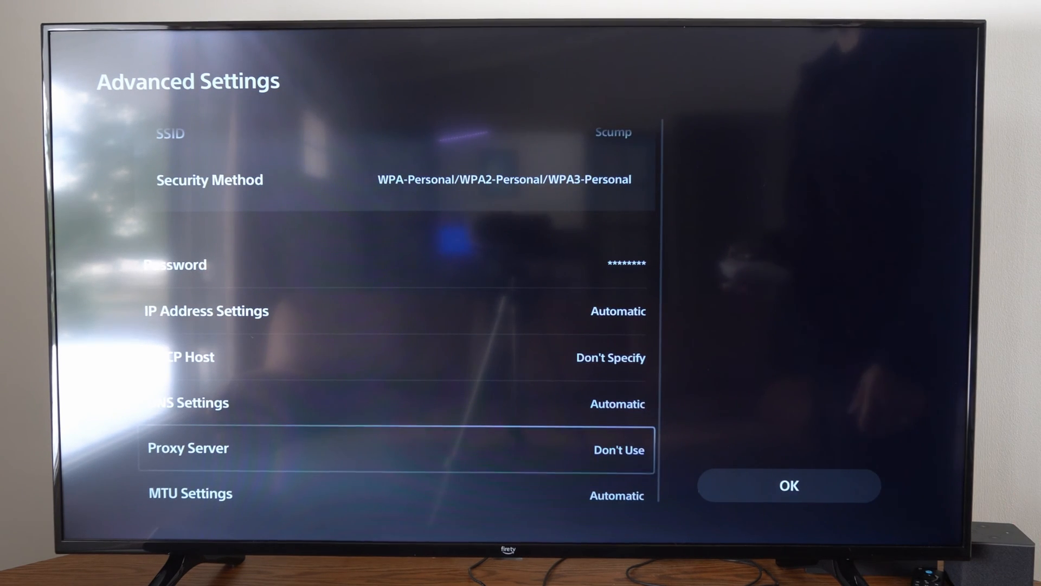
pyautogui.click(787, 485)
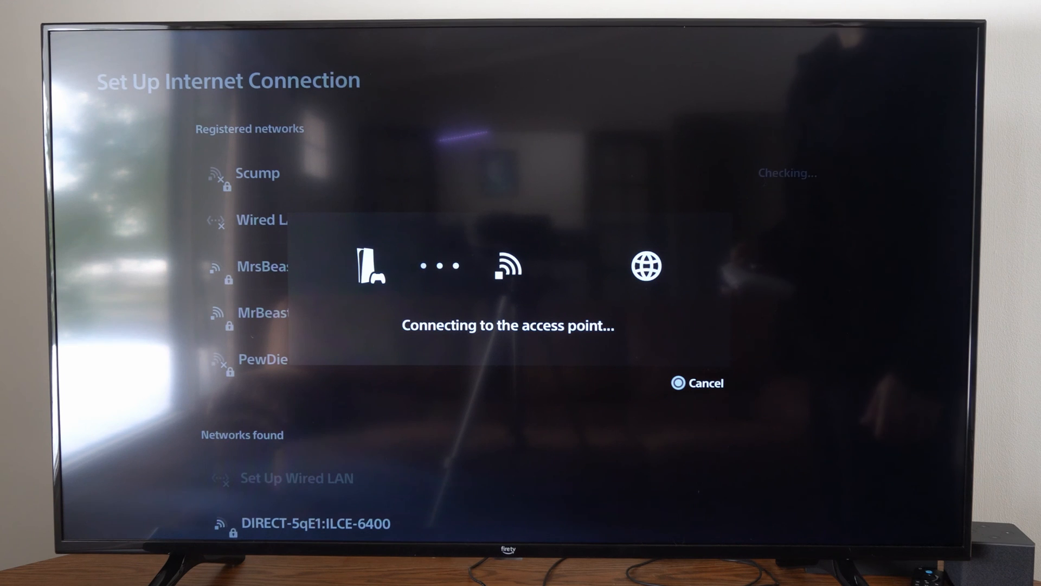